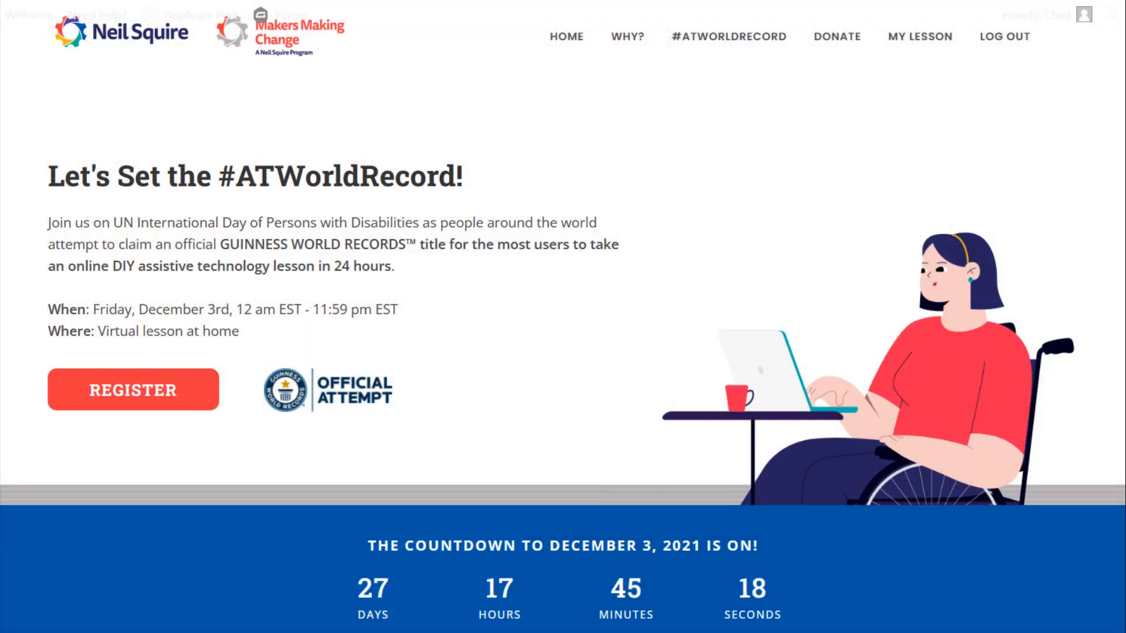
mouse_move(922, 210)
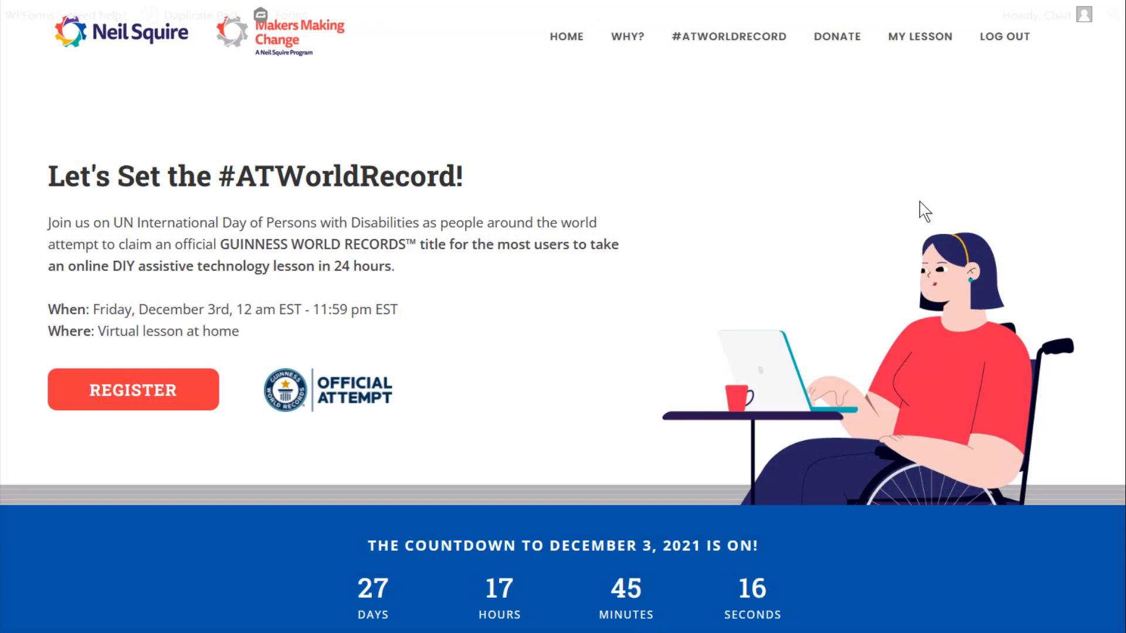
mouse_move(919, 36)
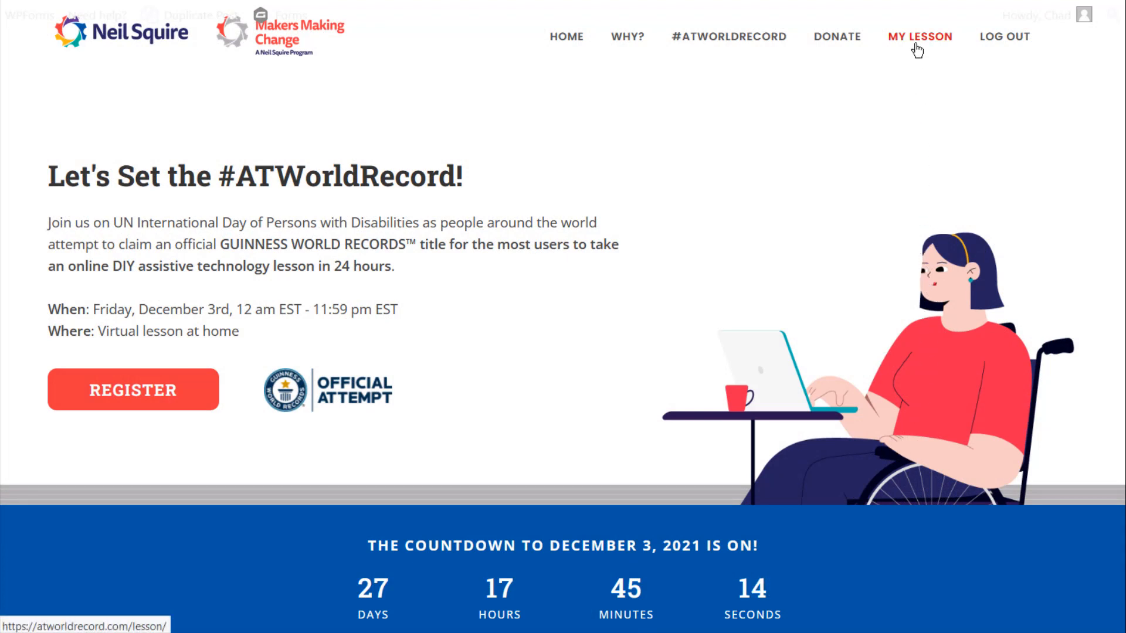
- Go to My Lesson and open the DIY Assistive Technology Lesson under Course Content
left_click(919, 36)
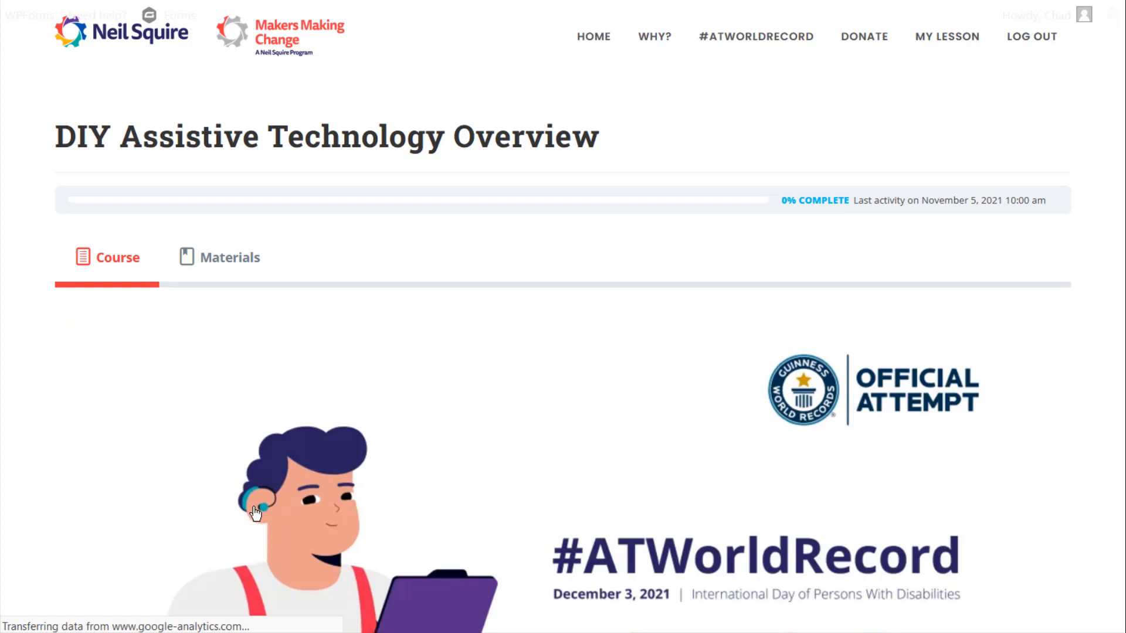
scroll("down", 3)
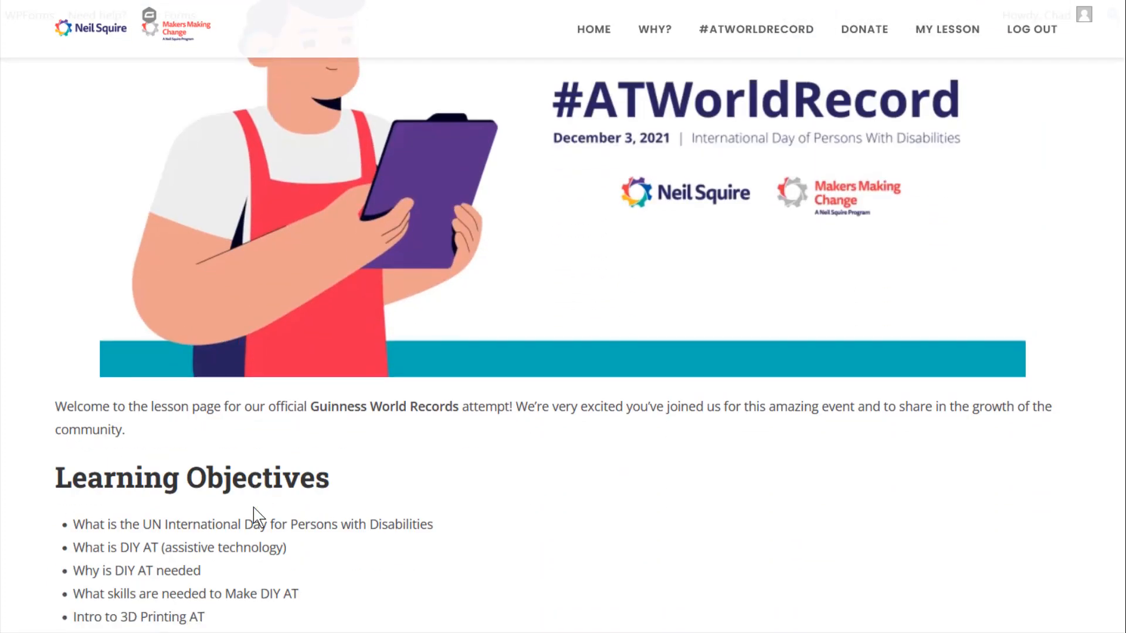
scroll("down", 3)
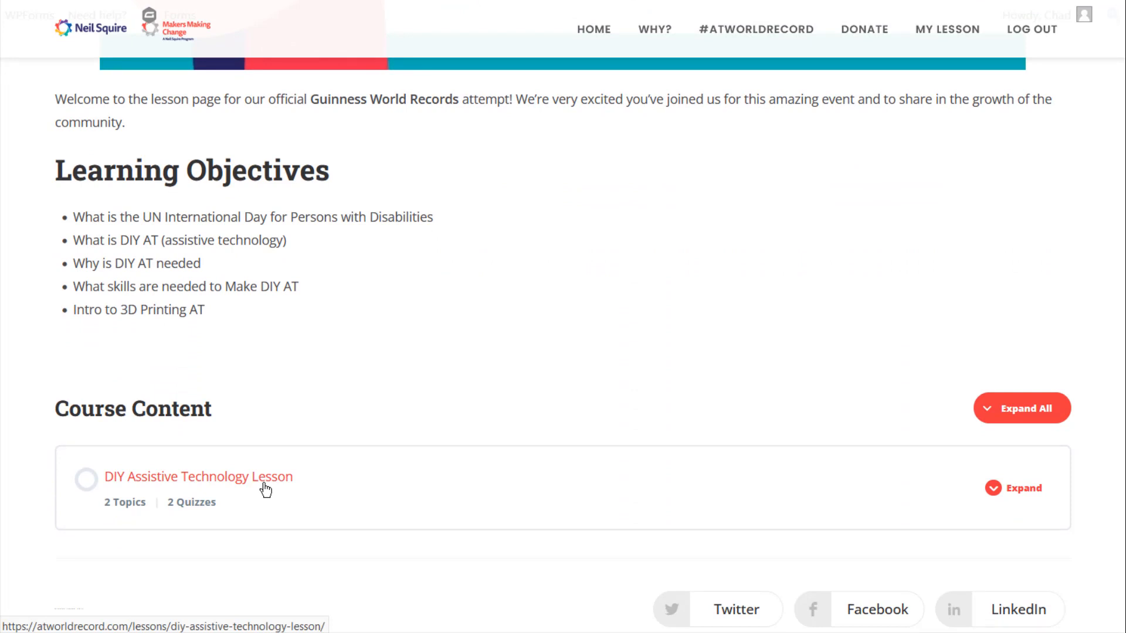
left_click(199, 476)
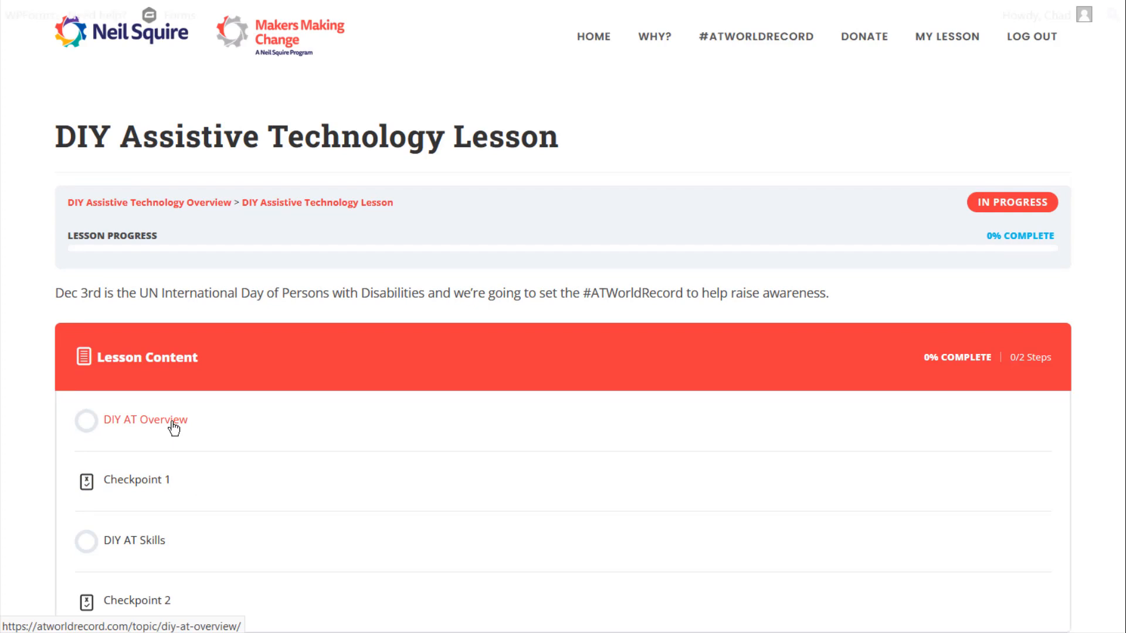
- Open DIY AT Overview and scroll past the Raindrop Switch video to the Checkpoint 1 quiz link
left_click(146, 420)
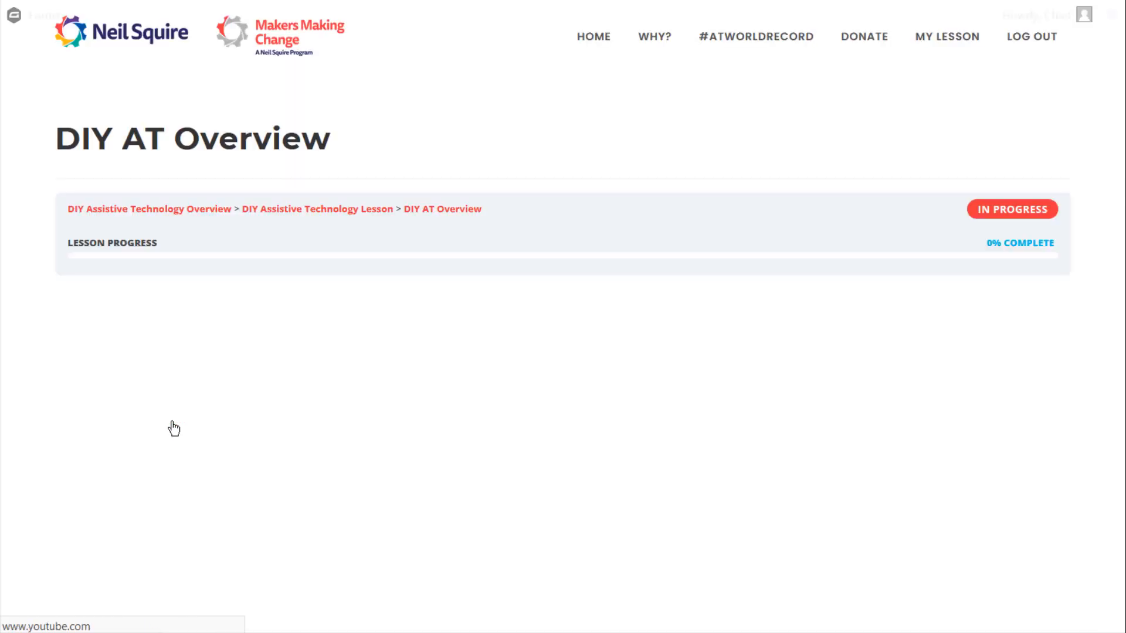
scroll("down", 3)
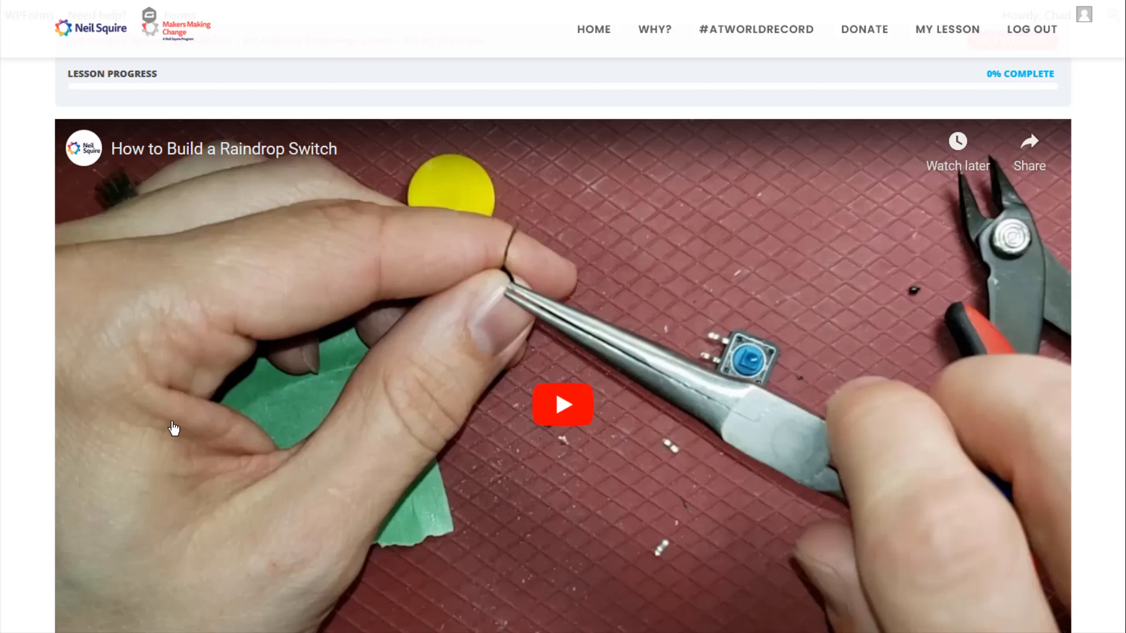
scroll("down", 3)
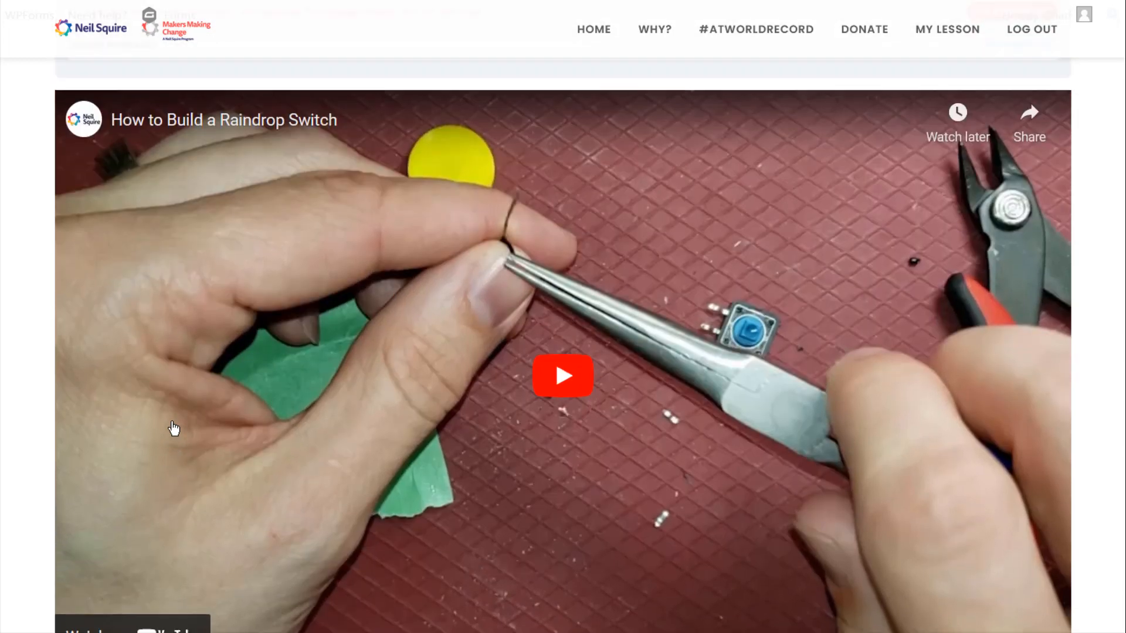
scroll("down", 3)
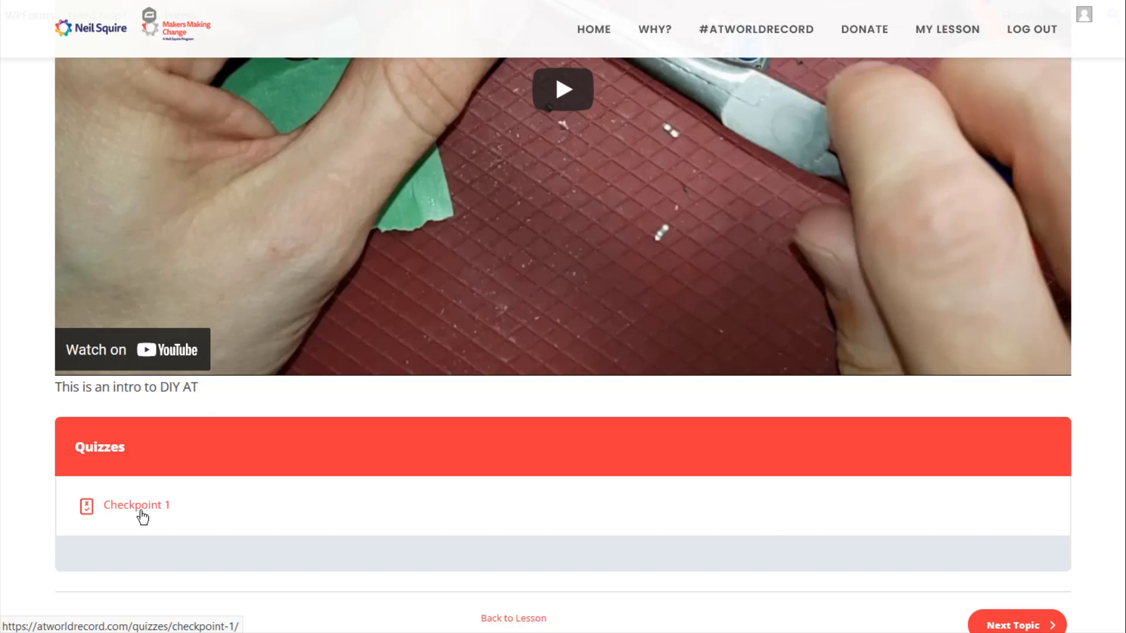
- Open the Checkpoint 1 quiz and start it to show the first question
left_click(135, 505)
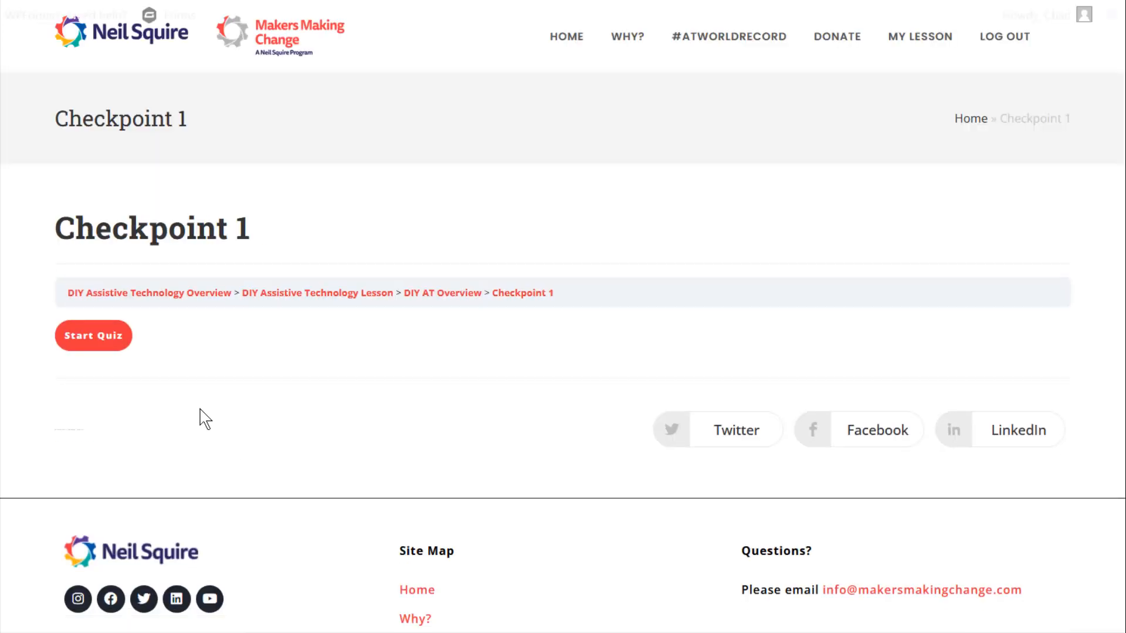
left_click(92, 335)
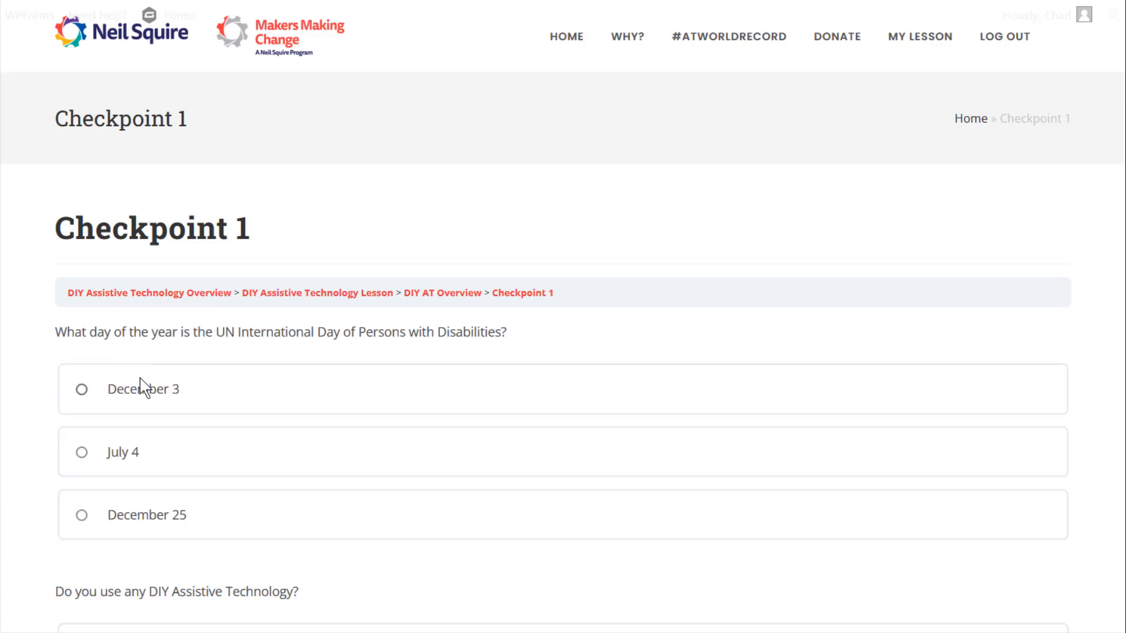
mouse_move(142, 399)
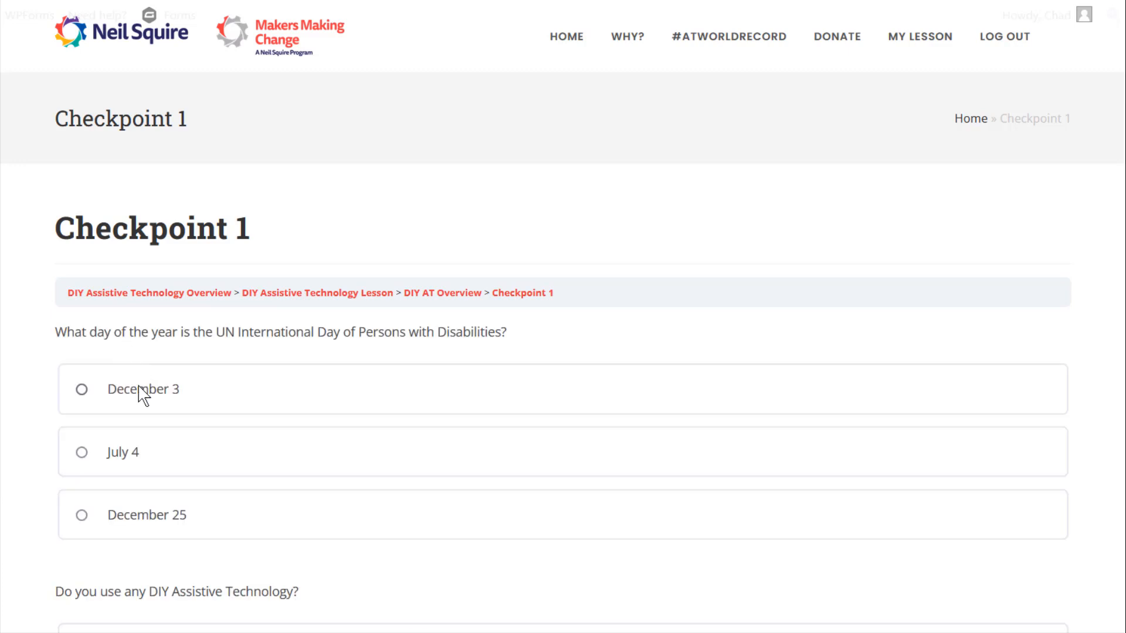
- Answer December 3 and 'Hand grip', then finish the Checkpoint 1 quiz
left_click(81, 390)
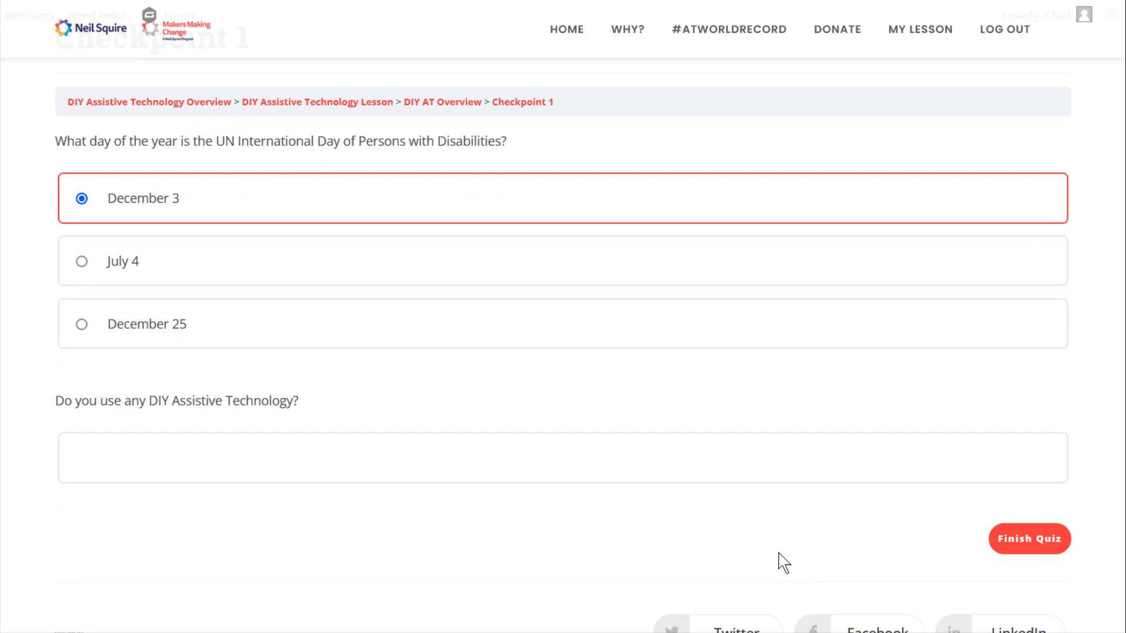
left_click(206, 457)
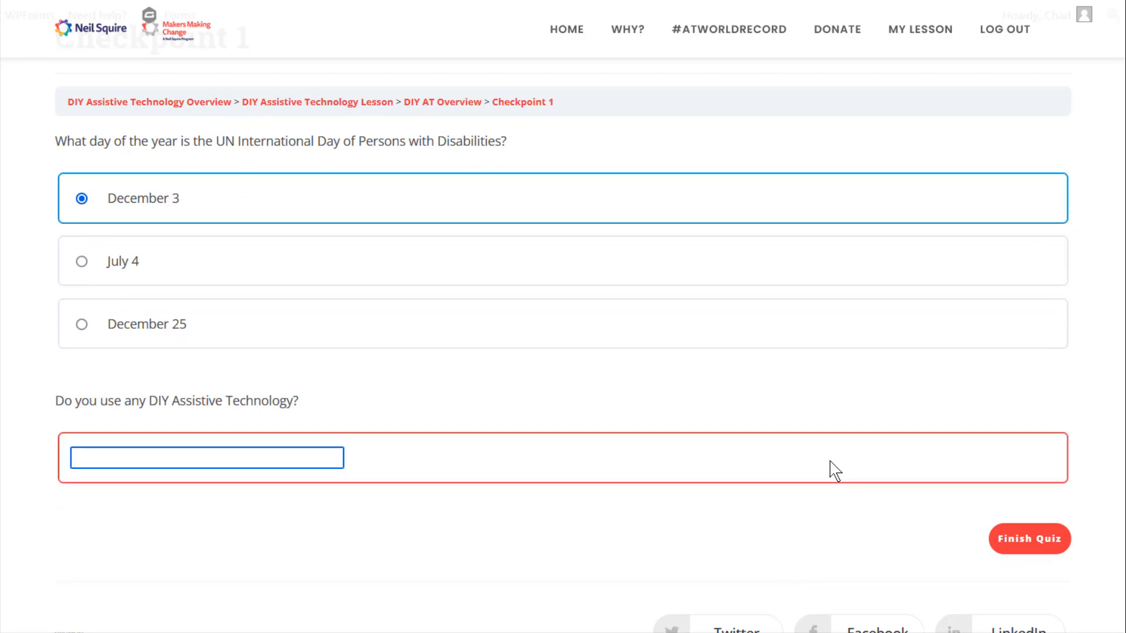
type("Hand grip")
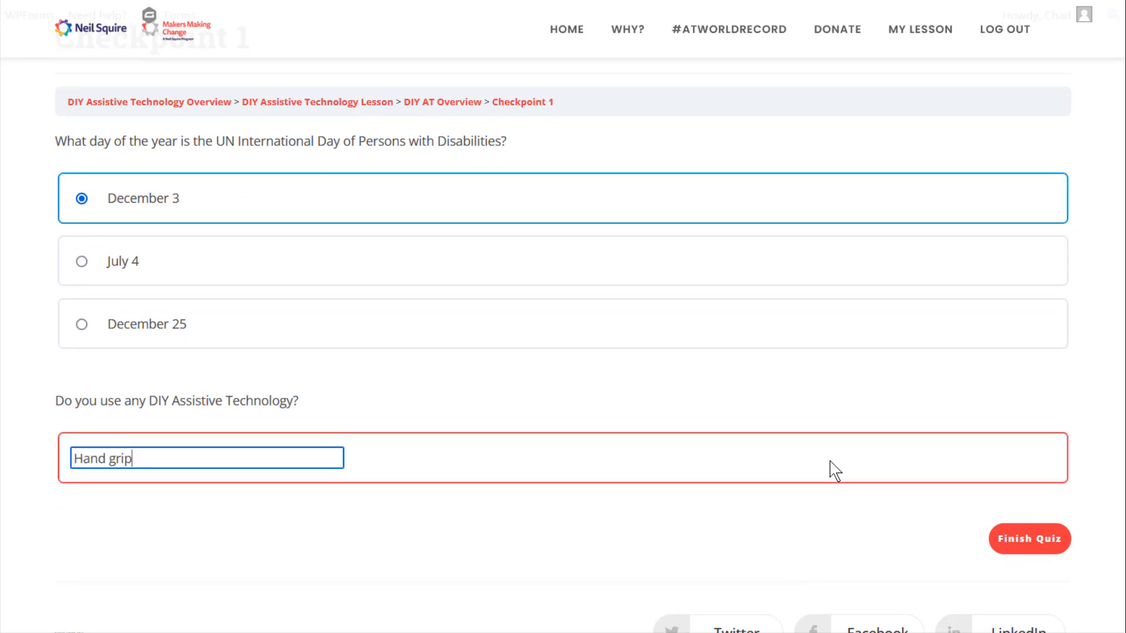
left_click(1029, 538)
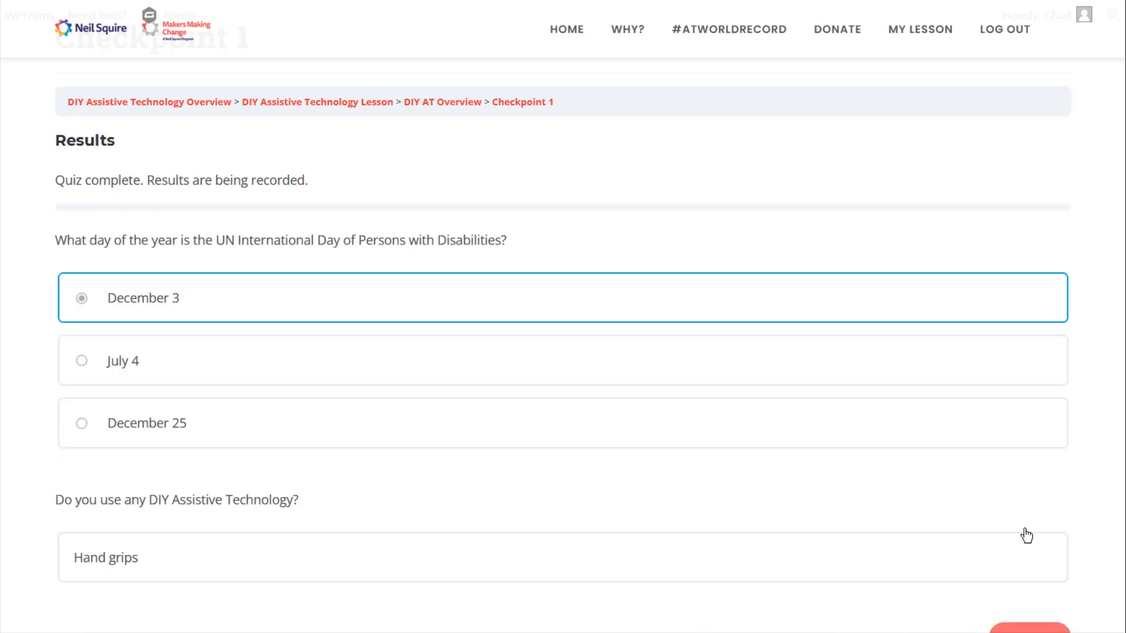